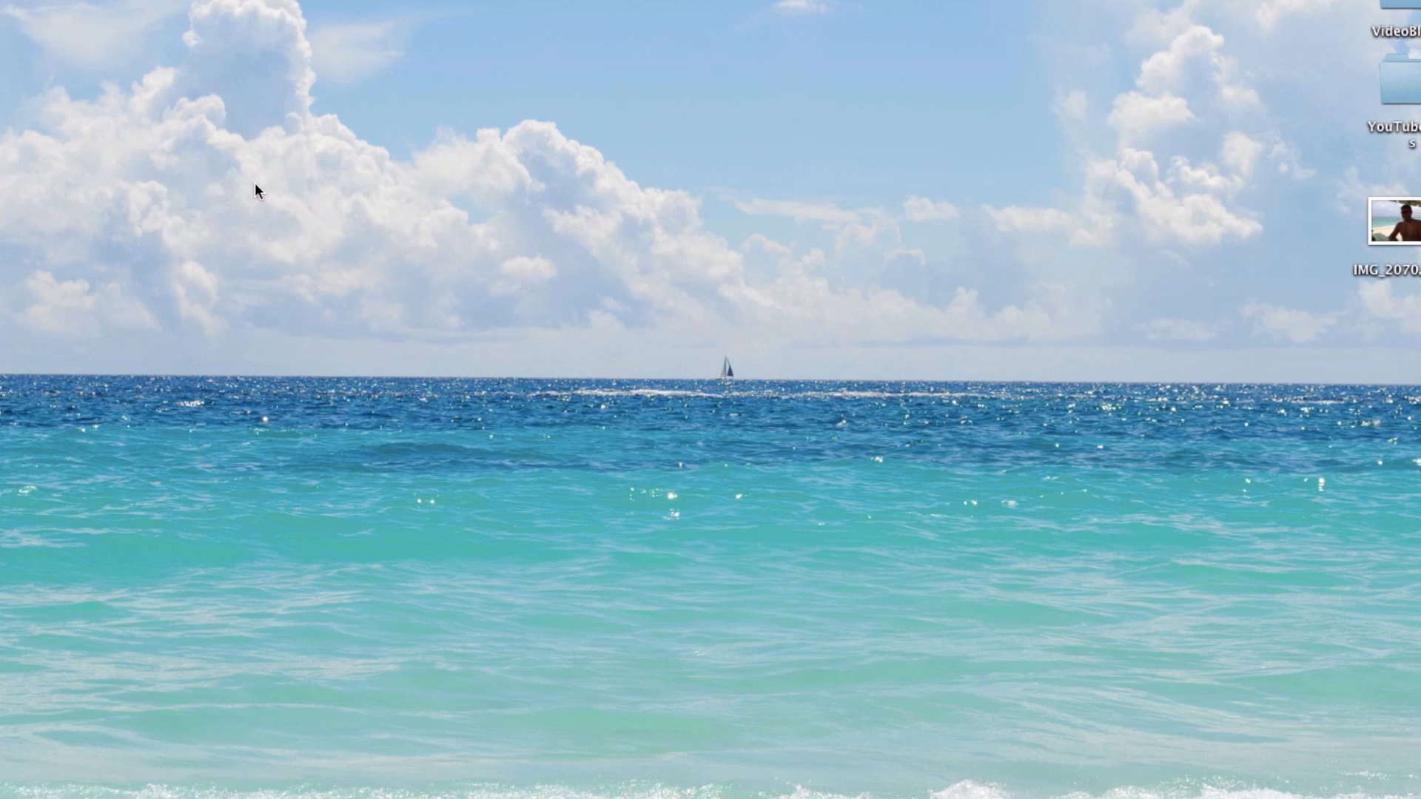
{"action": "mouse_move", "coordinate": [179, 135]}
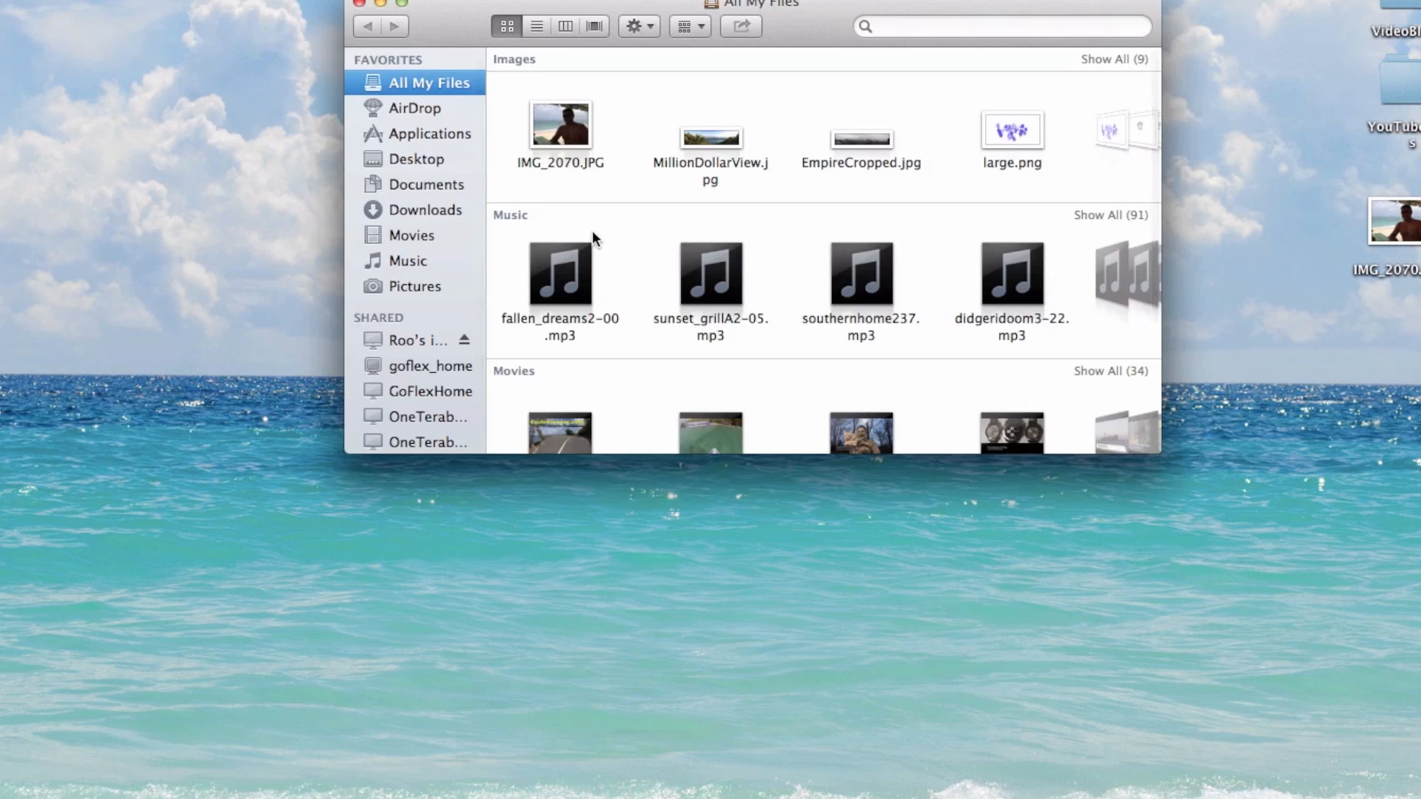
{"action": "mouse_move", "coordinate": [497, 4]}
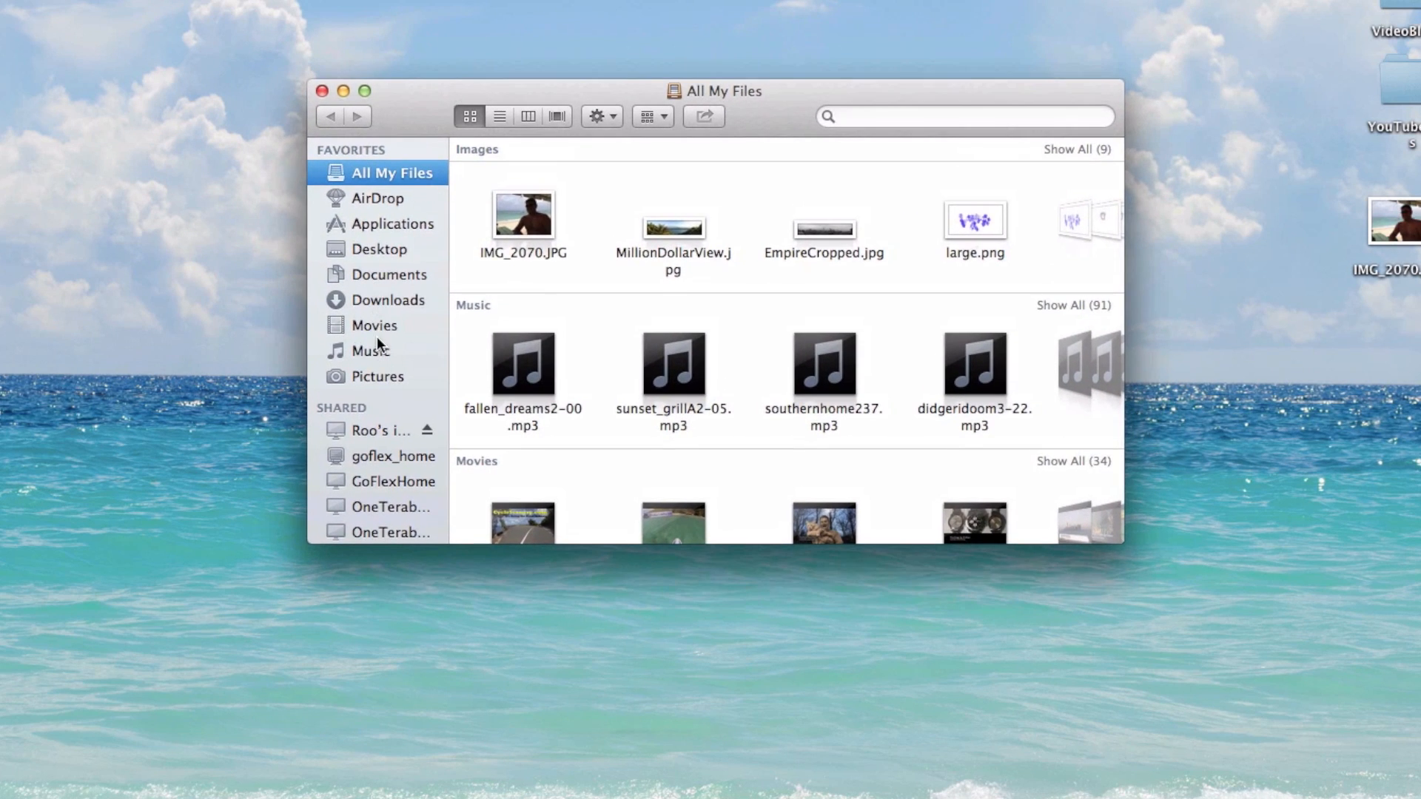
- Show the Pictures folder and select the iPhoto Library inside it
{"action": "left_click", "coordinate": [380, 376]}
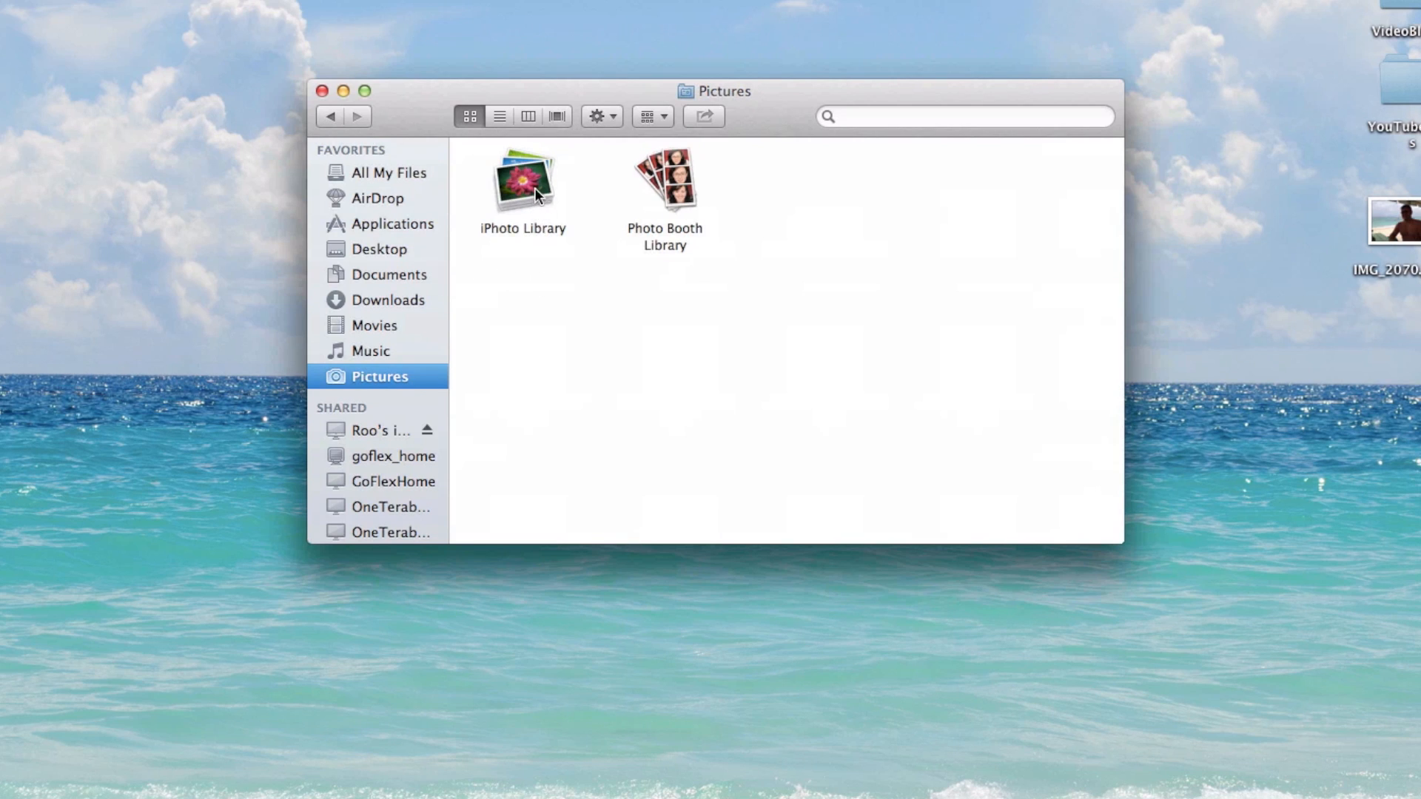
{"action": "left_click", "coordinate": [523, 181]}
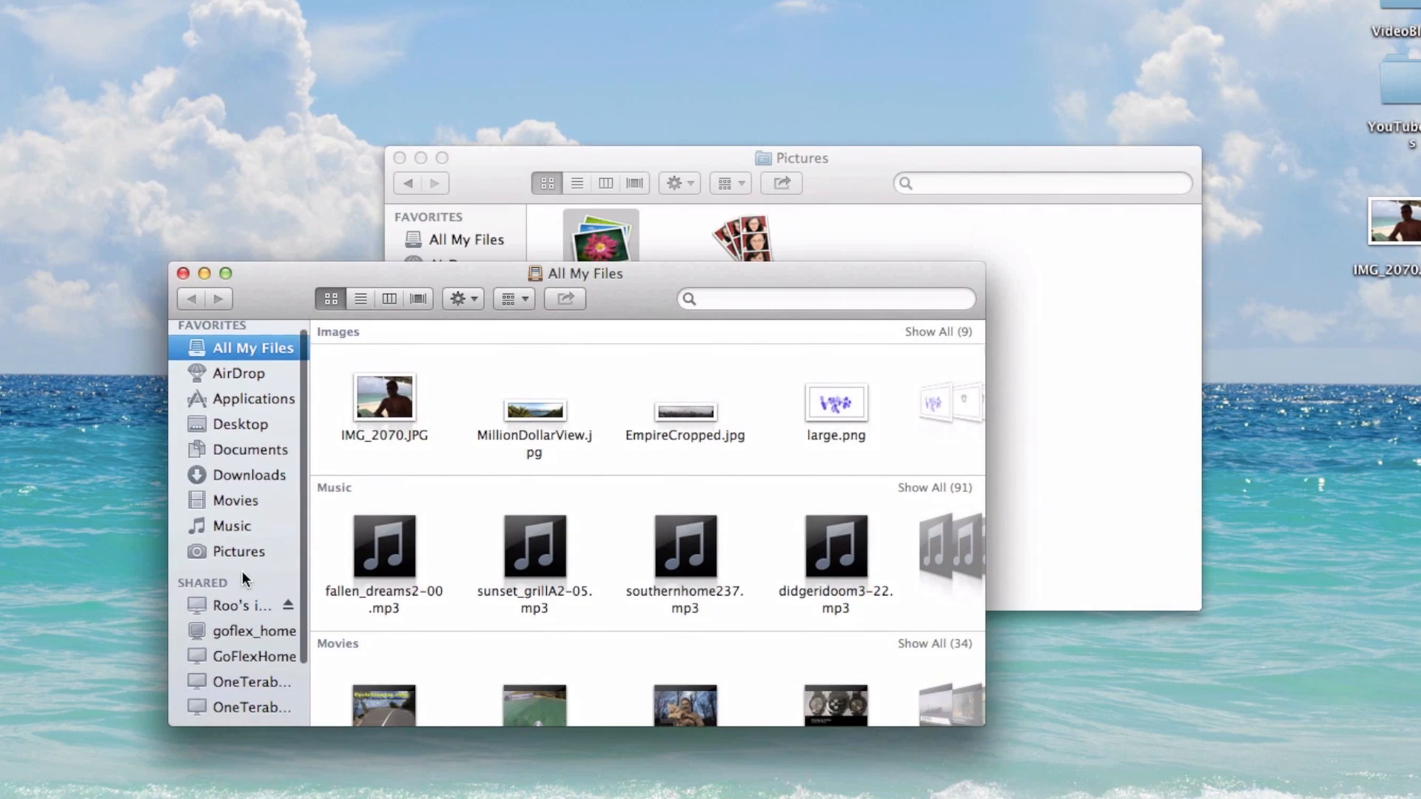
- Show the LordOfVideoStorage external drive's contents in the second window
{"action": "scroll", "scroll_direction": "down", "scroll_amount": 3}
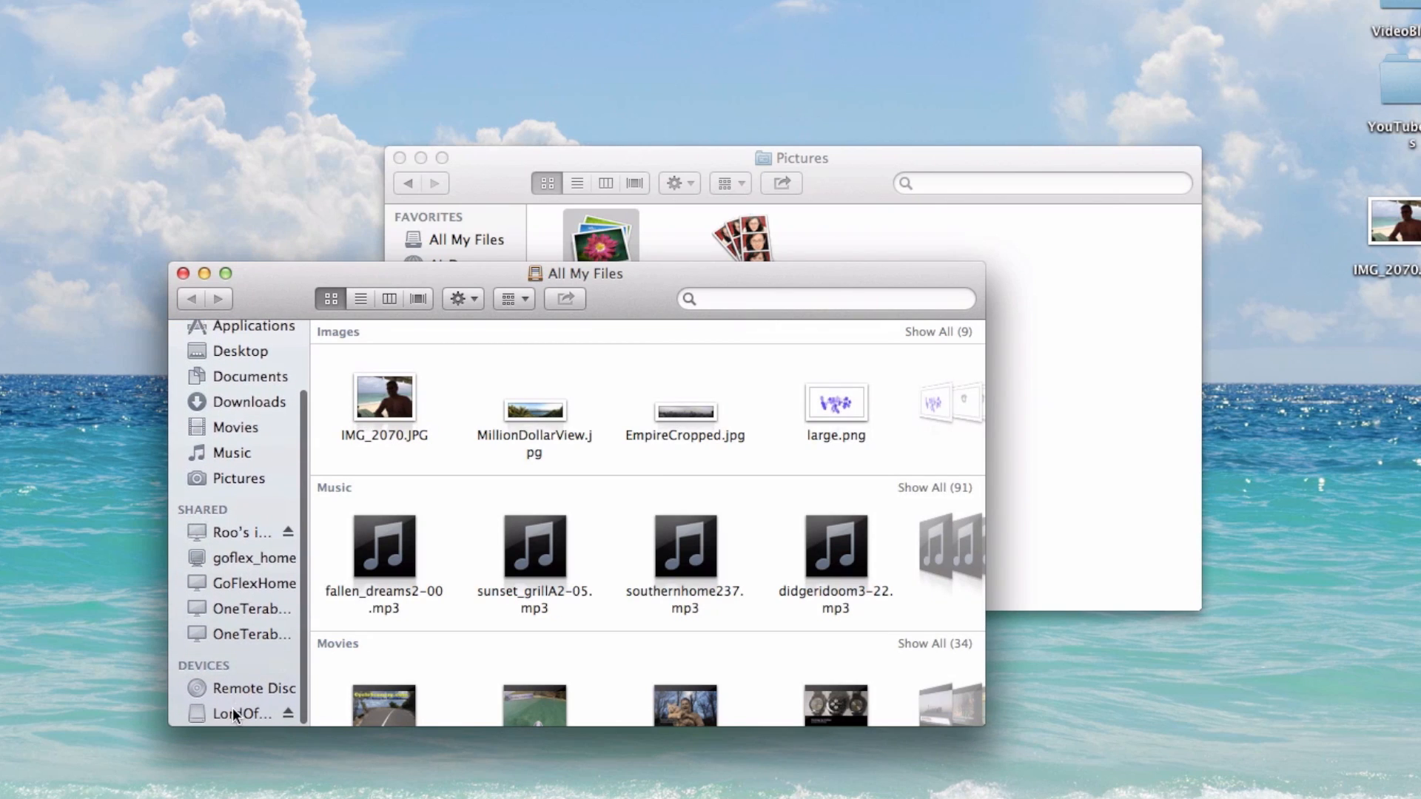
{"action": "left_click", "coordinate": [241, 714]}
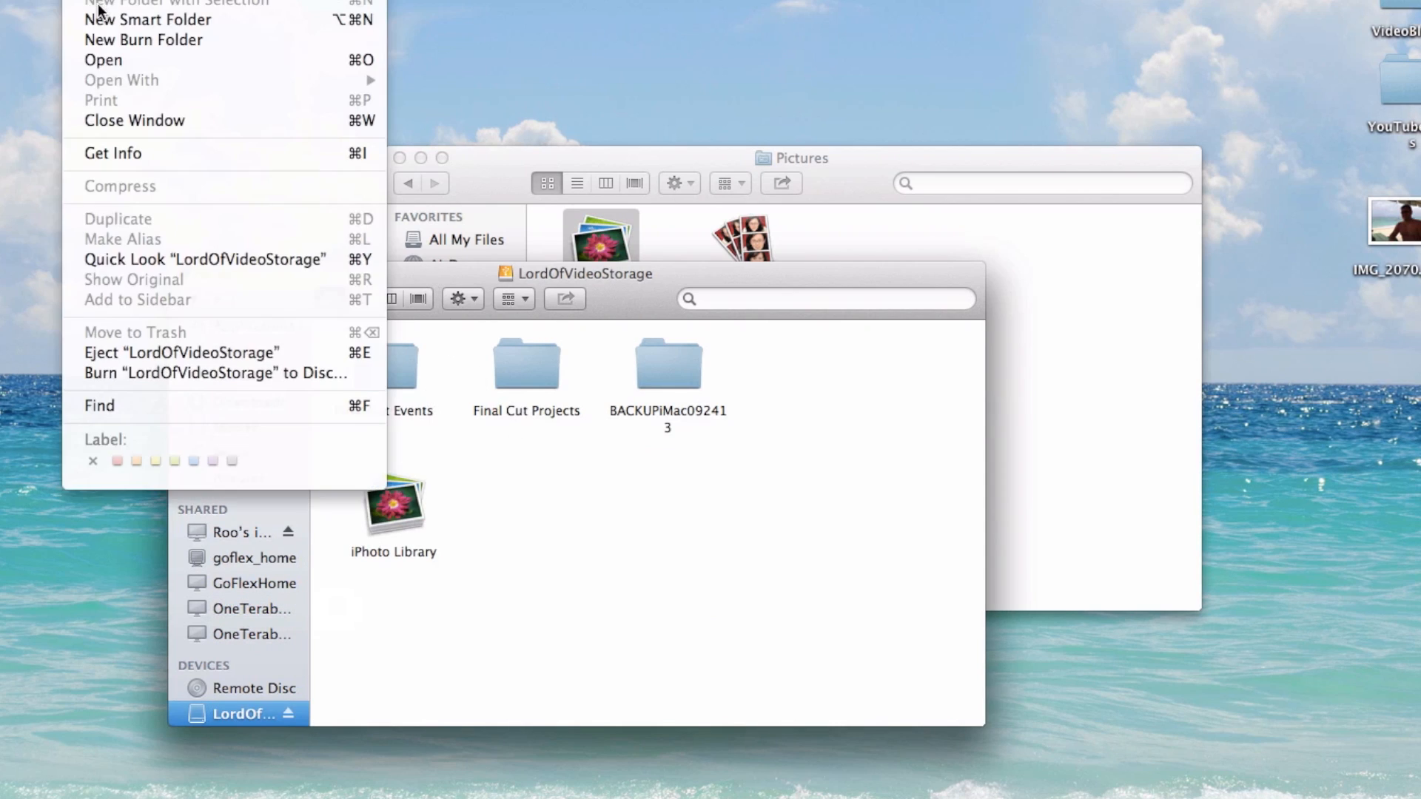
{"action": "mouse_move", "coordinate": [144, 40]}
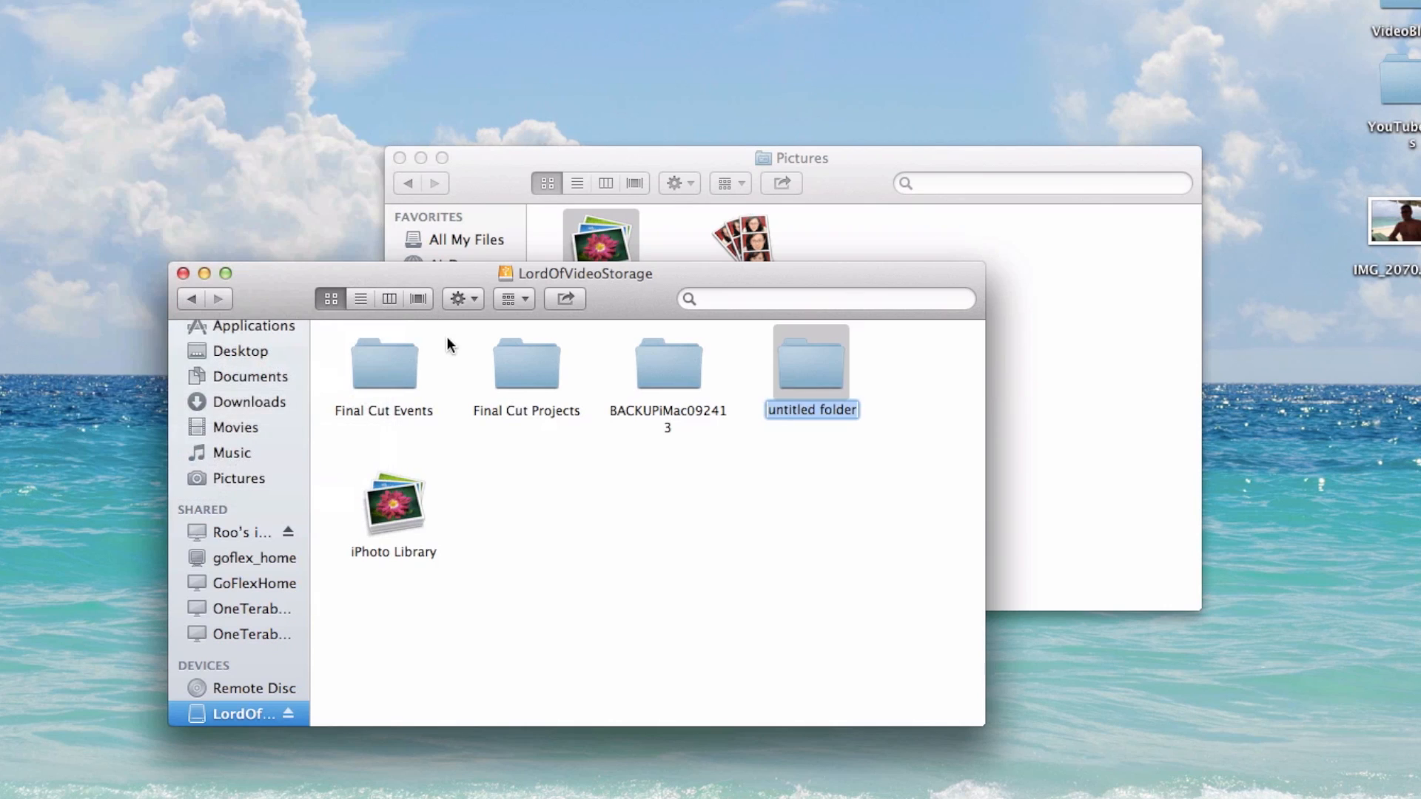
- Name the new folder 'iphoto' on the external drive and go into it
{"action": "type", "text": "iphoto"}
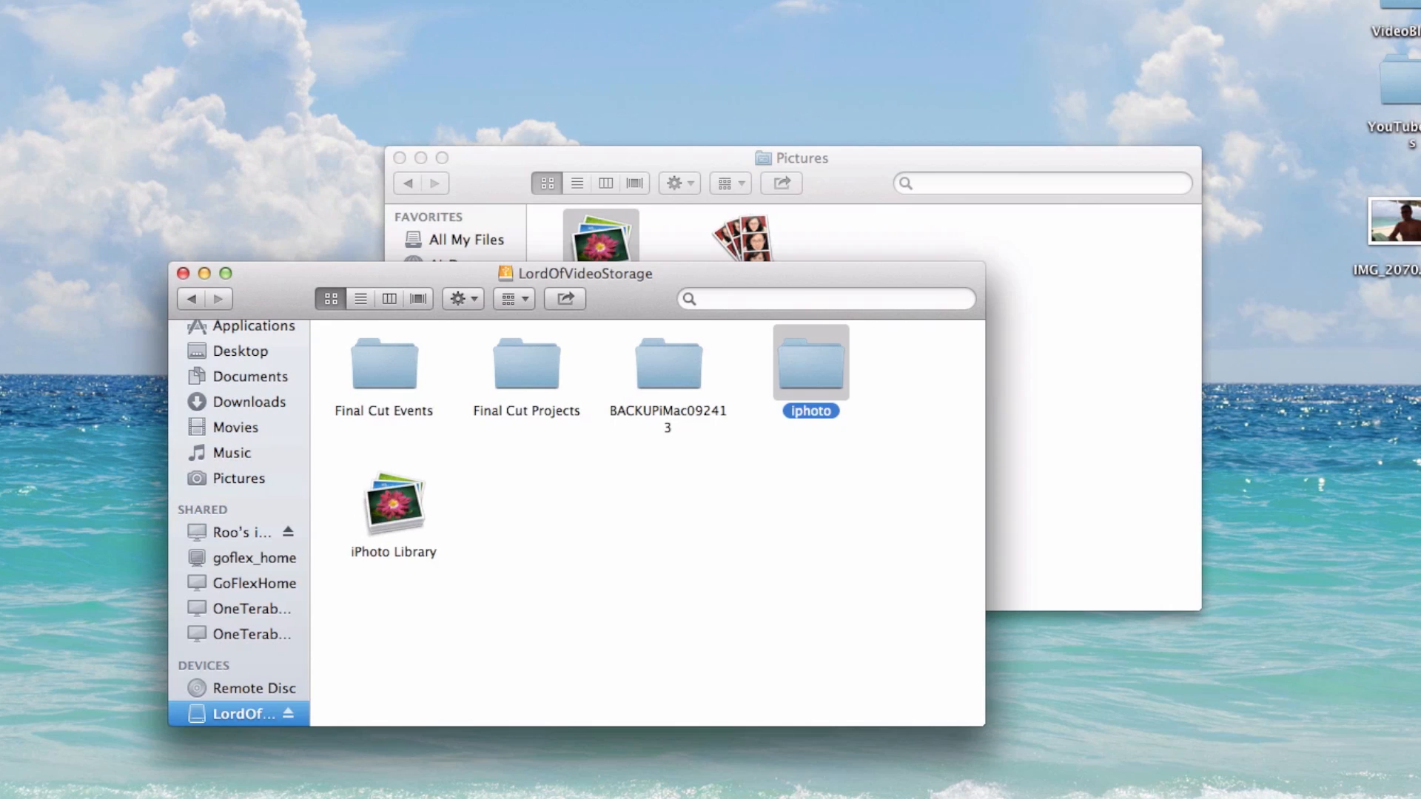
{"action": "double_click", "coordinate": [808, 362]}
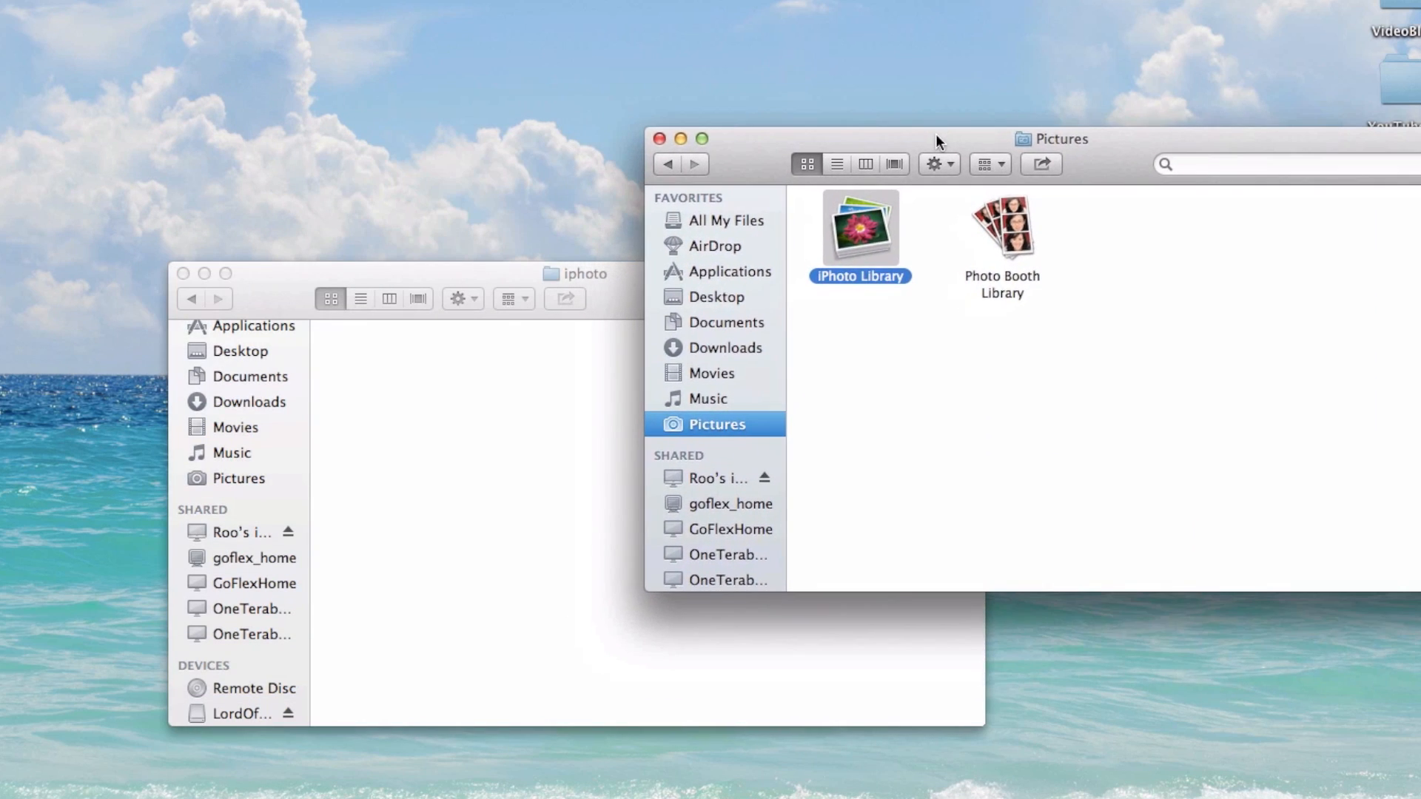
{"action": "mouse_move", "coordinate": [884, 225]}
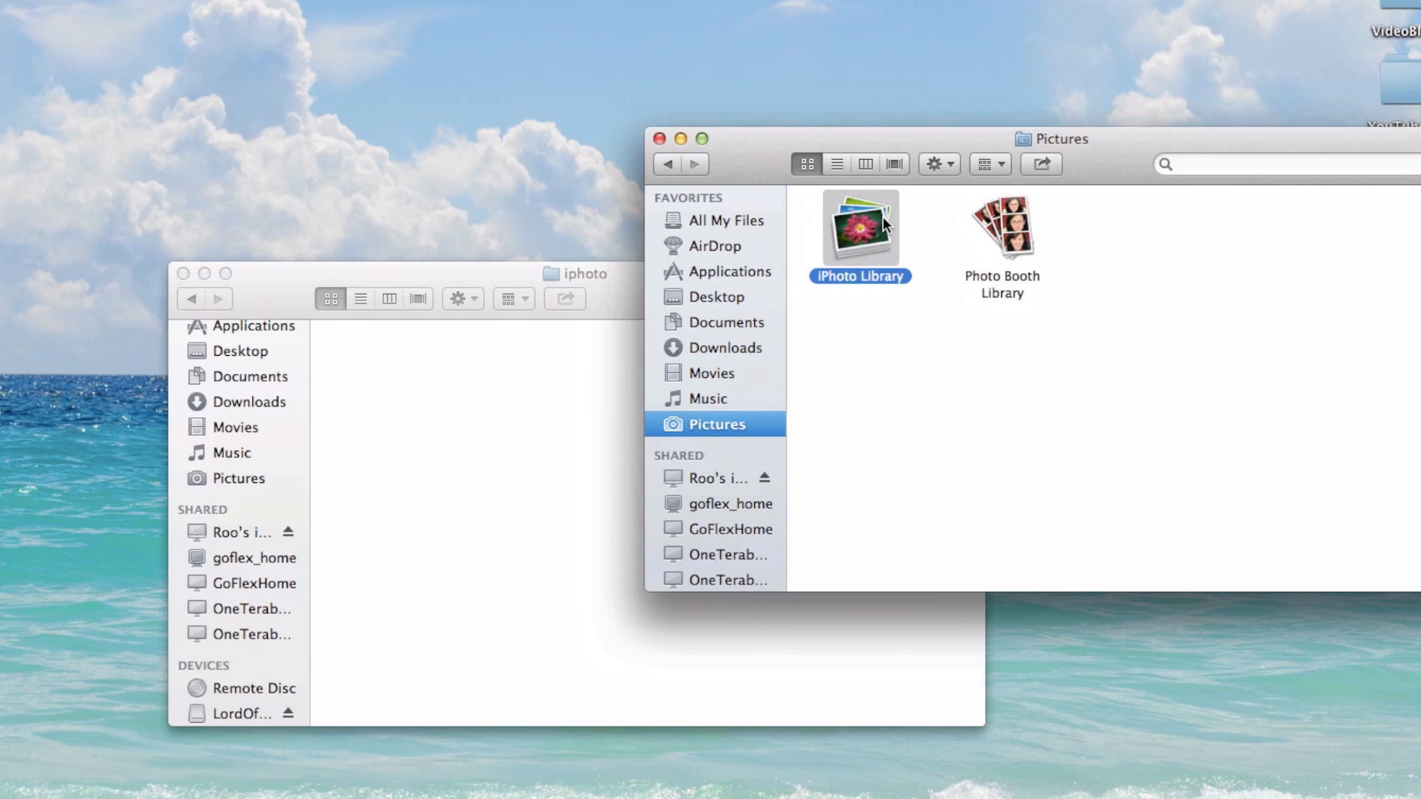
- Drag iPhoto Library from Pictures into the iphoto folder to start copying it
{"action": "left_click_drag", "start_coordinate": [859, 227], "coordinate": [469, 422]}
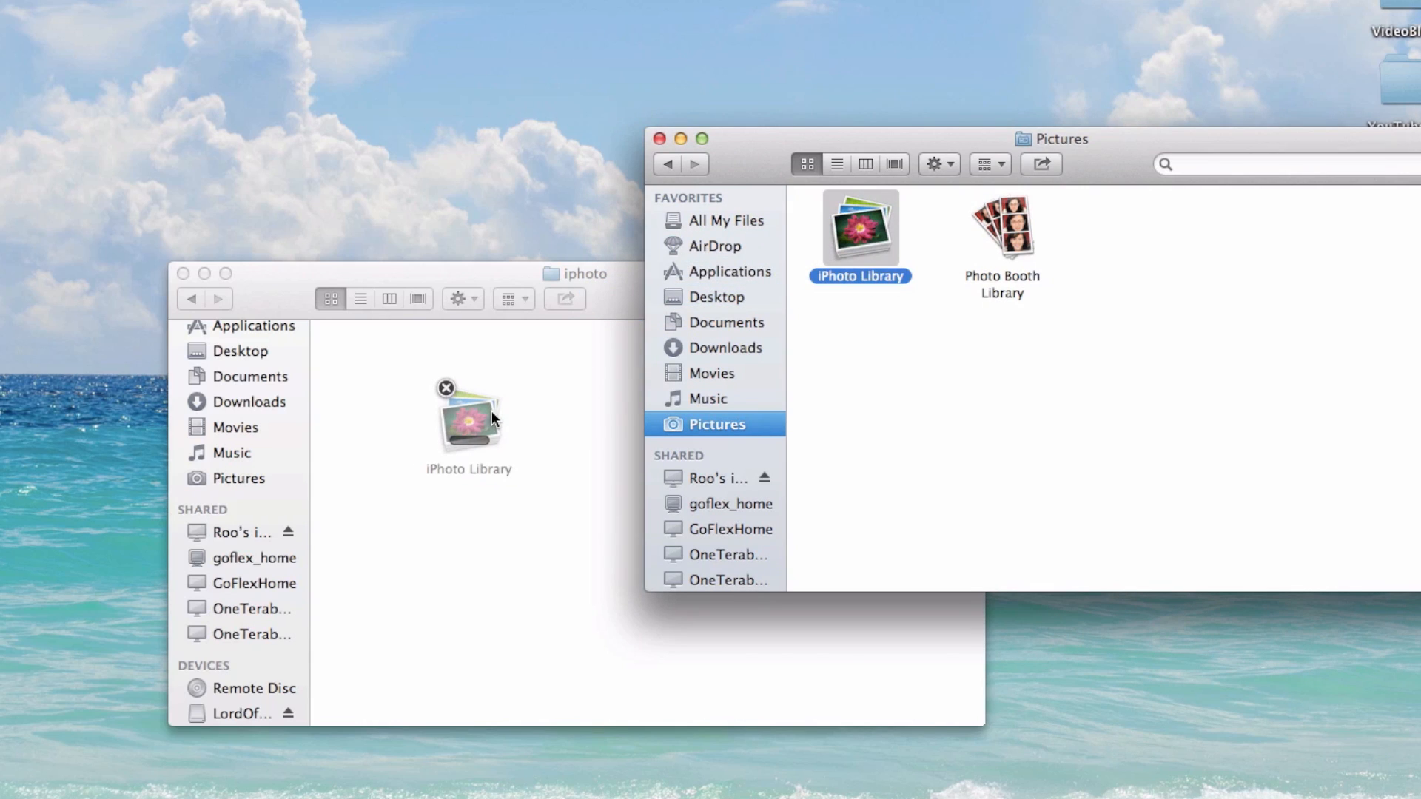
{"action": "left_click_drag", "start_coordinate": [859, 228], "coordinate": [469, 417]}
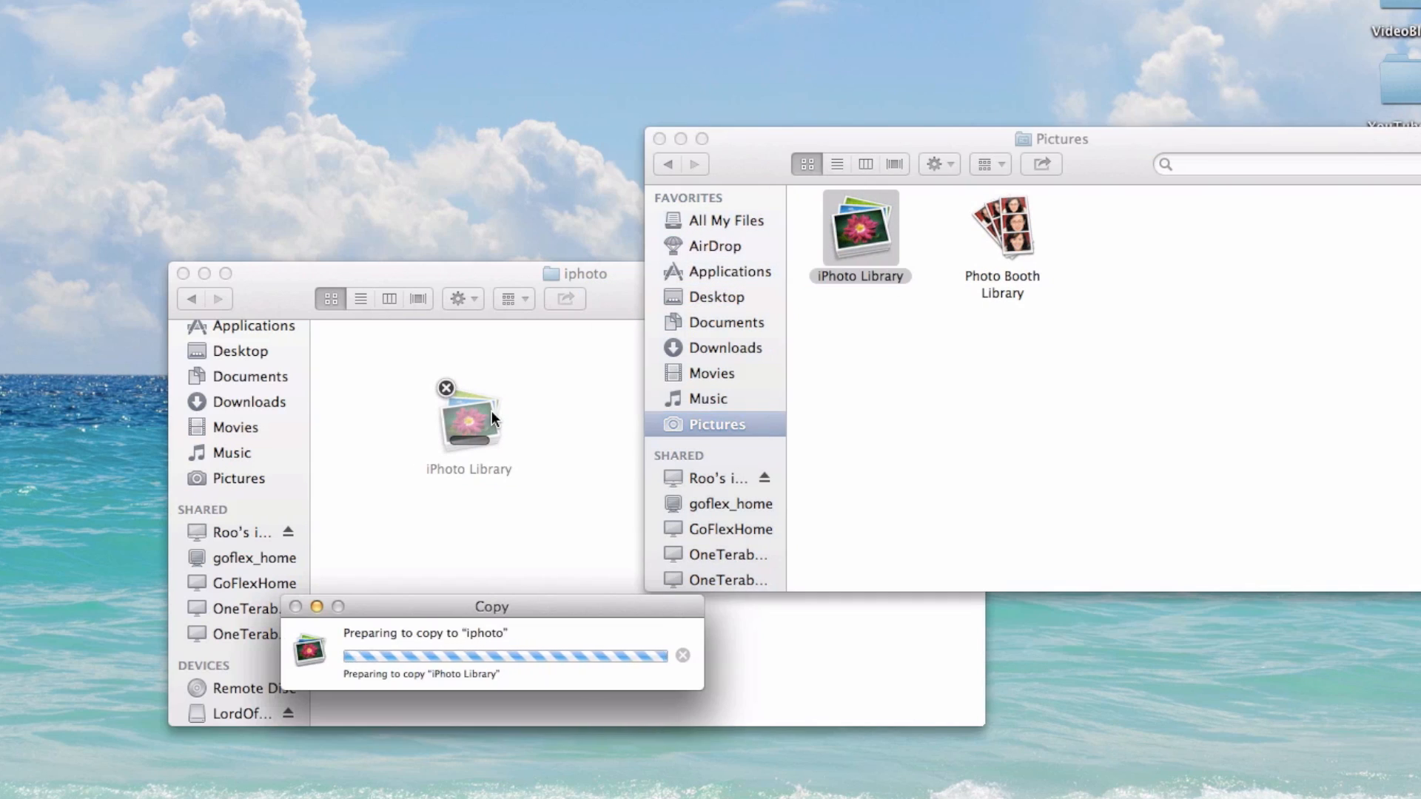